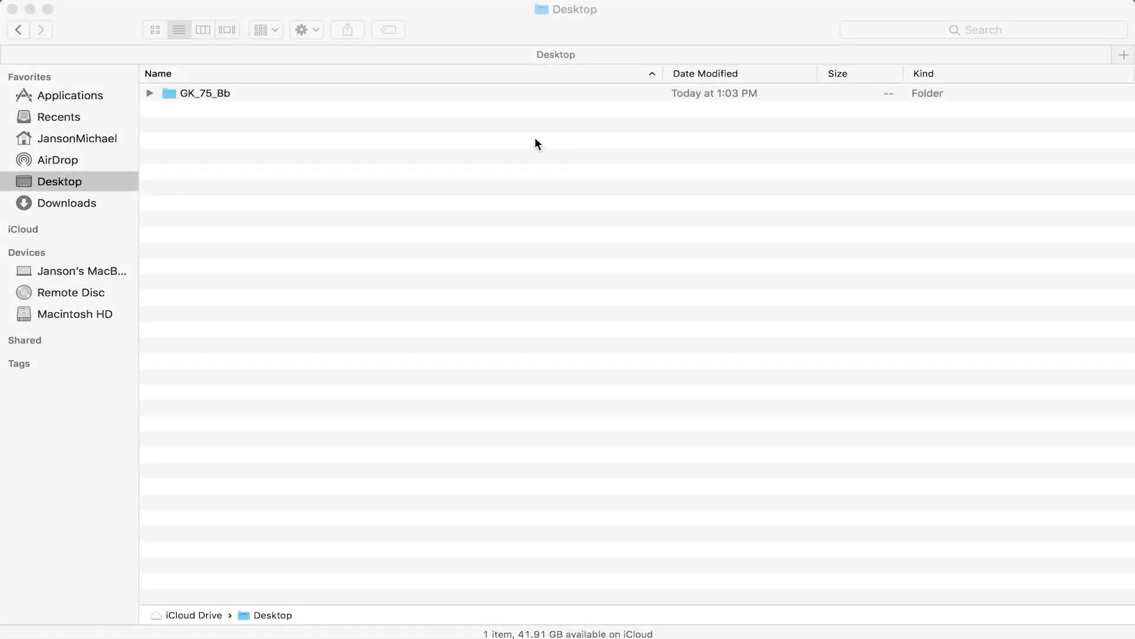
{"action": "mouse_move", "coordinate": [523, 192]}
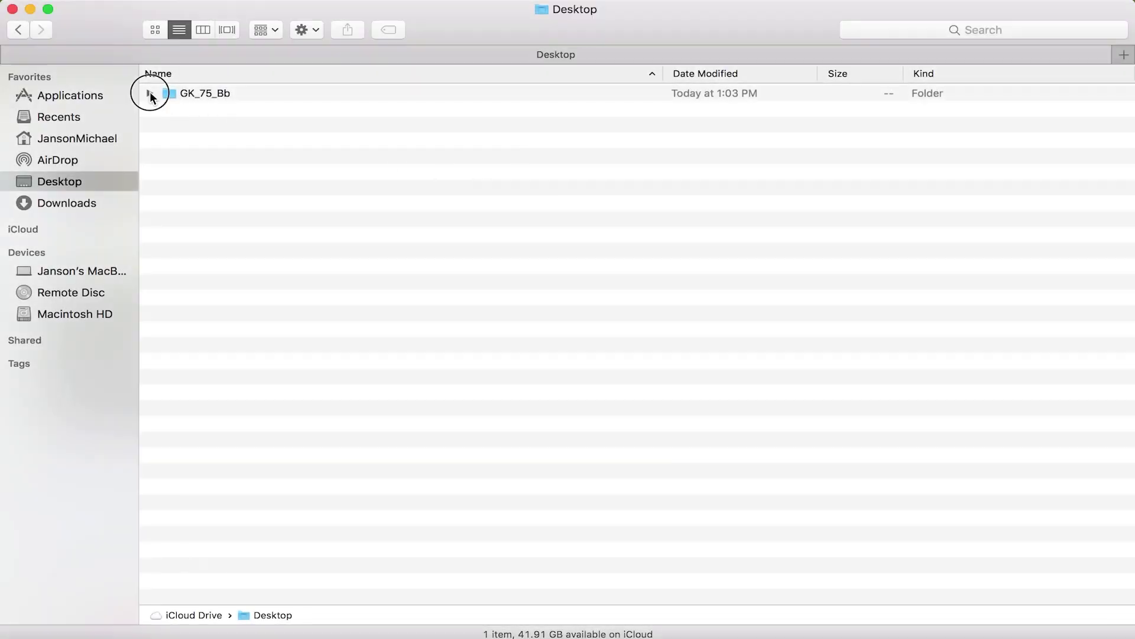
Expand GK_75_Bb on the Desktop to list its 16 WAV stems and view folder options
{"action": "left_click", "coordinate": [151, 92]}
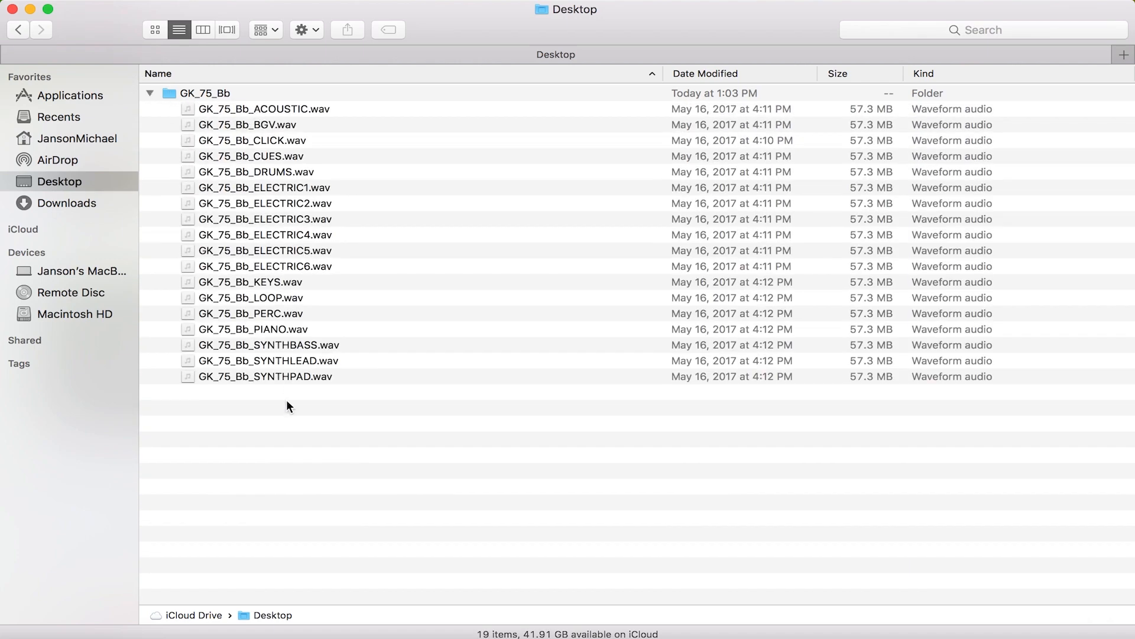
{"action": "mouse_move", "coordinate": [280, 380]}
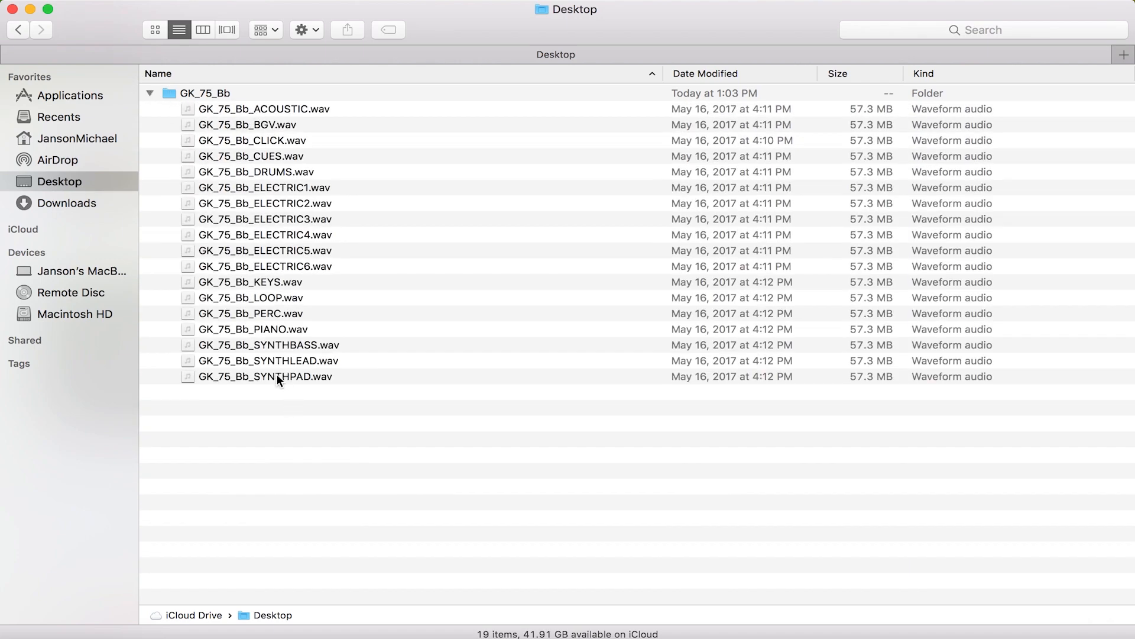
{"action": "right_click", "coordinate": [279, 380]}
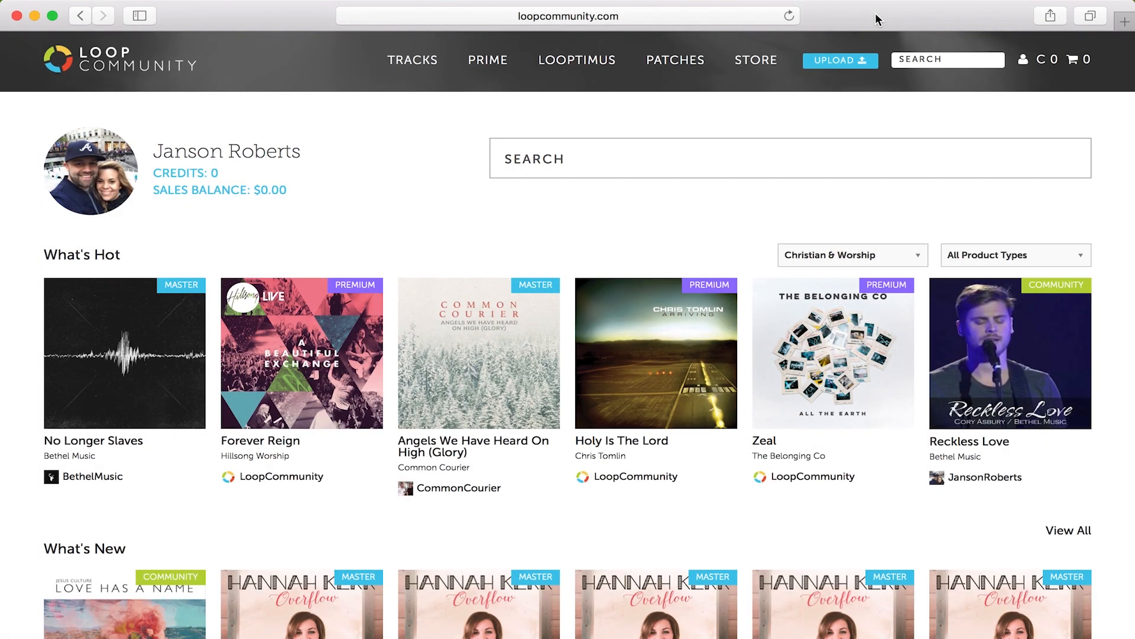
{"action": "mouse_move", "coordinate": [853, 21]}
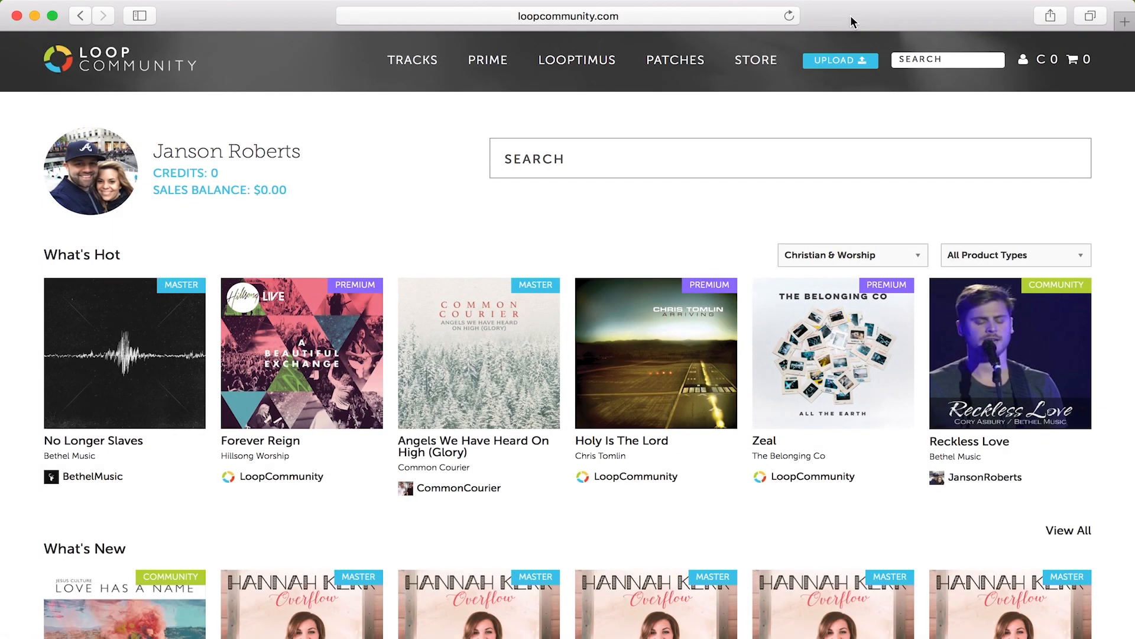
{"action": "mouse_move", "coordinate": [839, 60]}
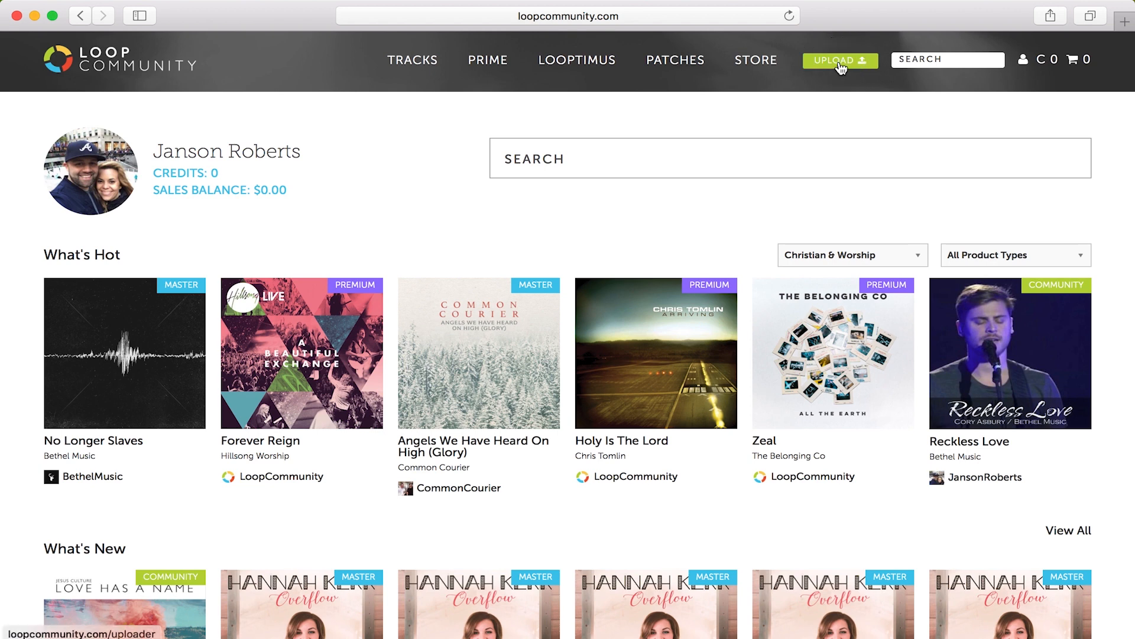
Go to the Upload page and start an Upload to PRIME Cloud
{"action": "left_click", "coordinate": [839, 61]}
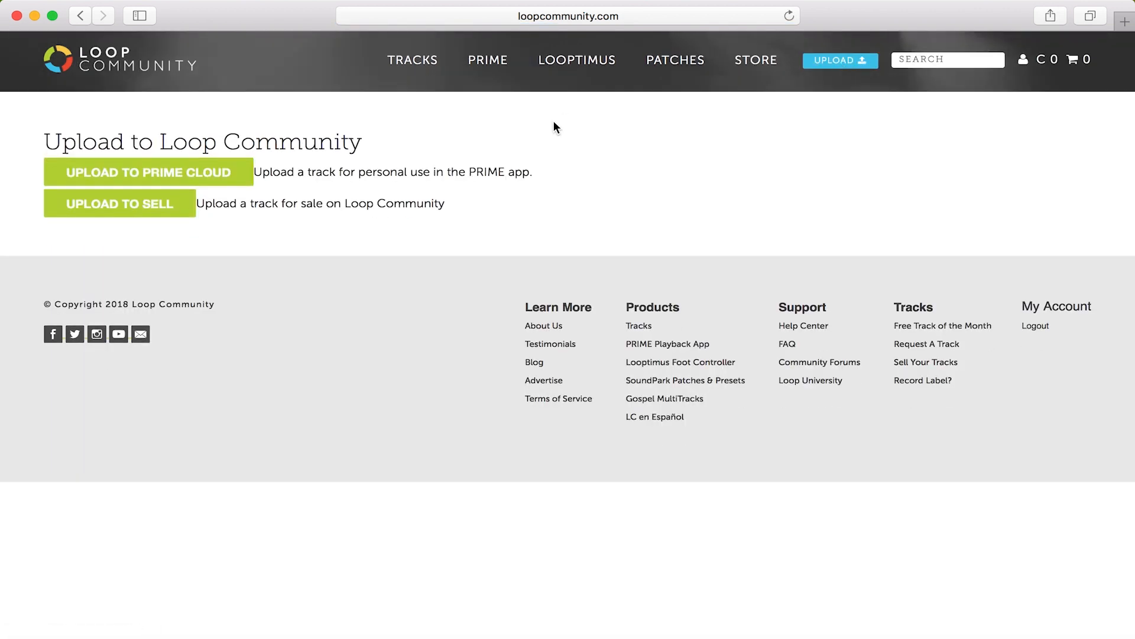
{"action": "mouse_move", "coordinate": [120, 172]}
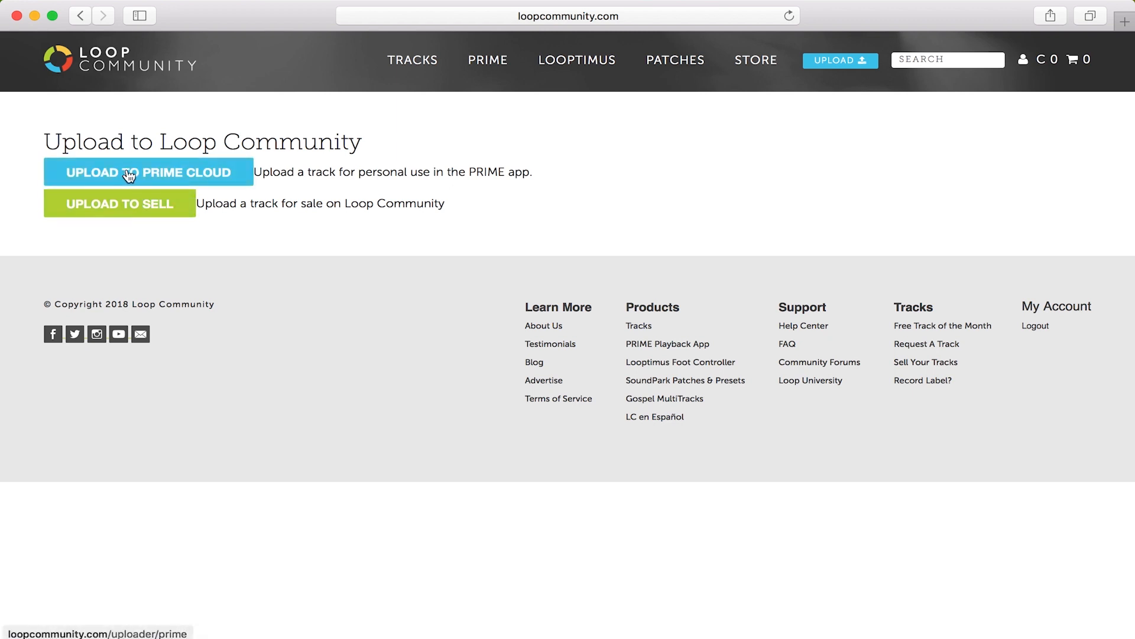
{"action": "left_click", "coordinate": [148, 171]}
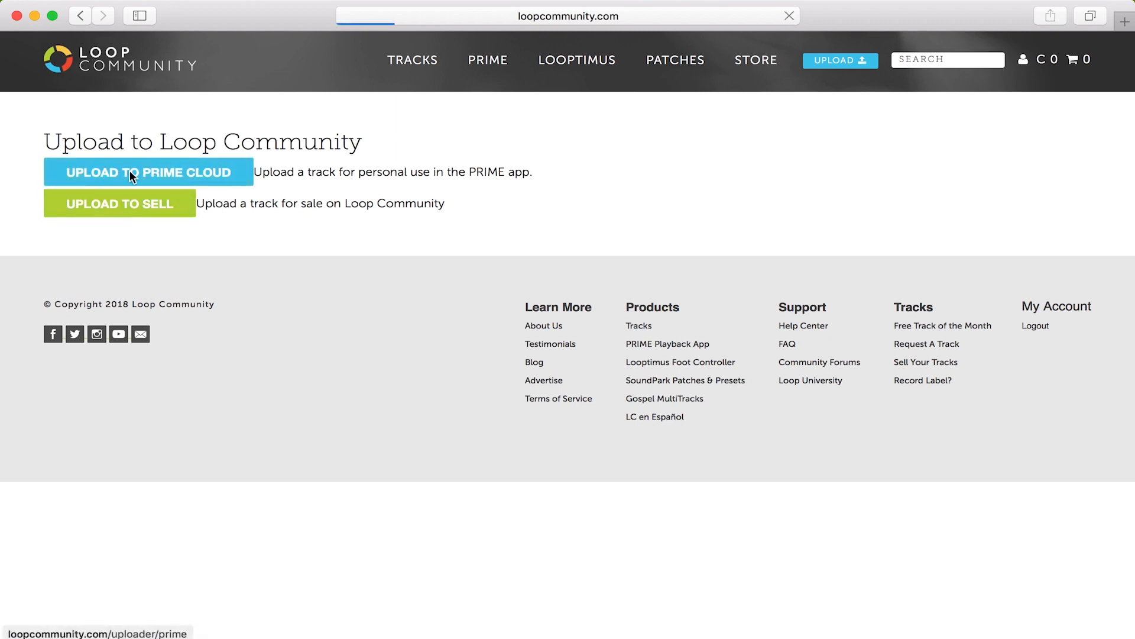
{"action": "left_click", "coordinate": [147, 173]}
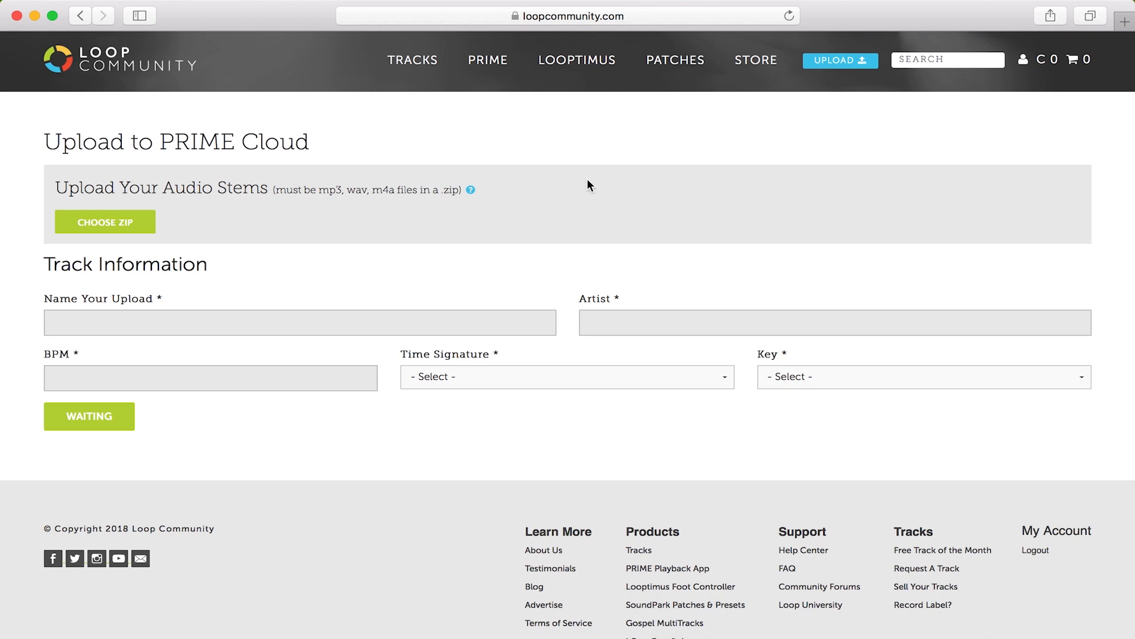
Choose GK_75_Bb.zip from the Desktop as the stems archive to upload
{"action": "left_click", "coordinate": [105, 221]}
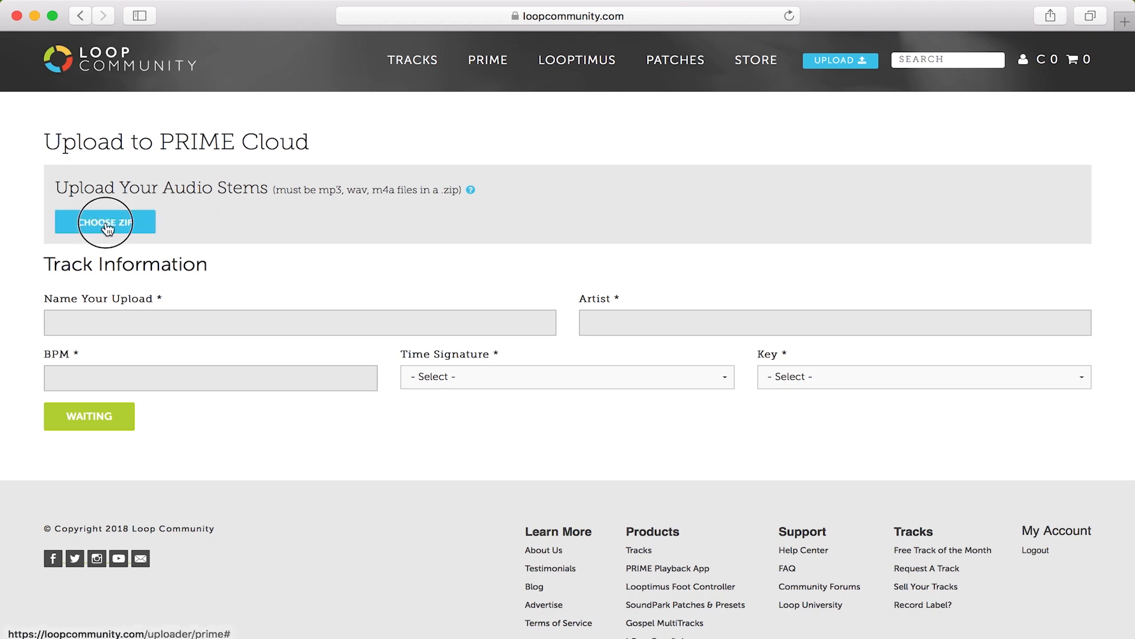
{"action": "left_click", "coordinate": [104, 222]}
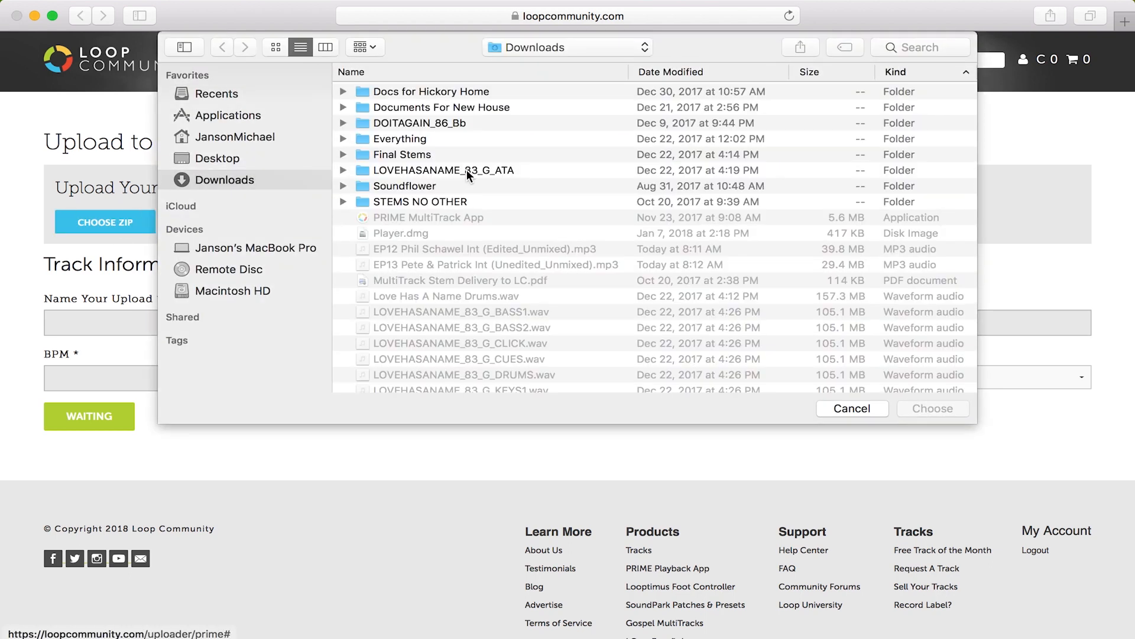
{"action": "left_click", "coordinate": [215, 158]}
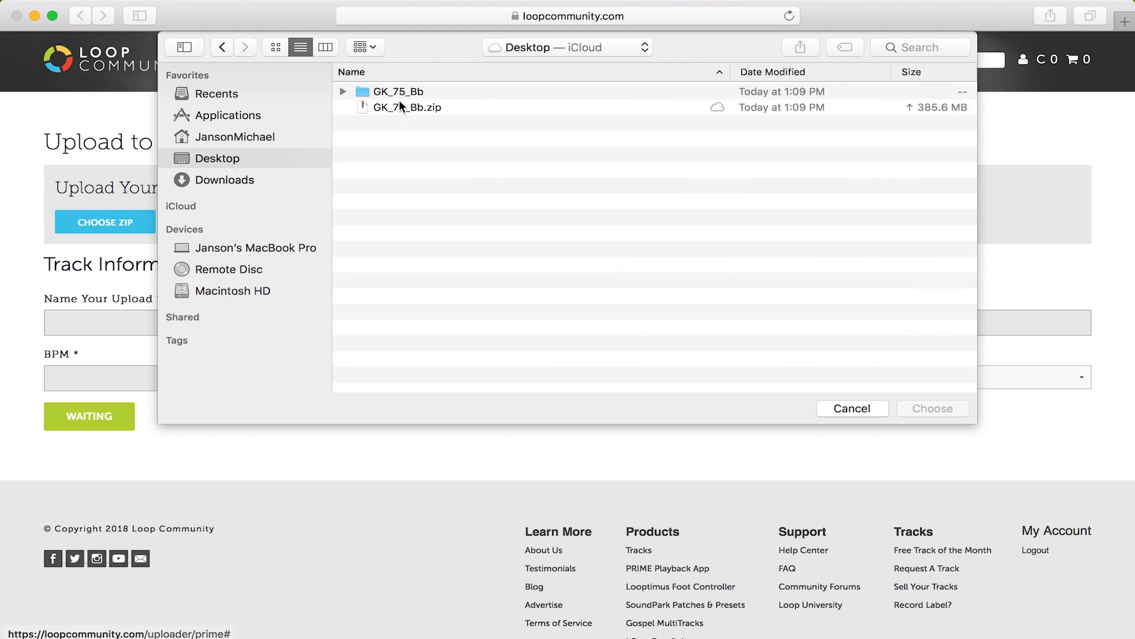
{"action": "left_click", "coordinate": [934, 408]}
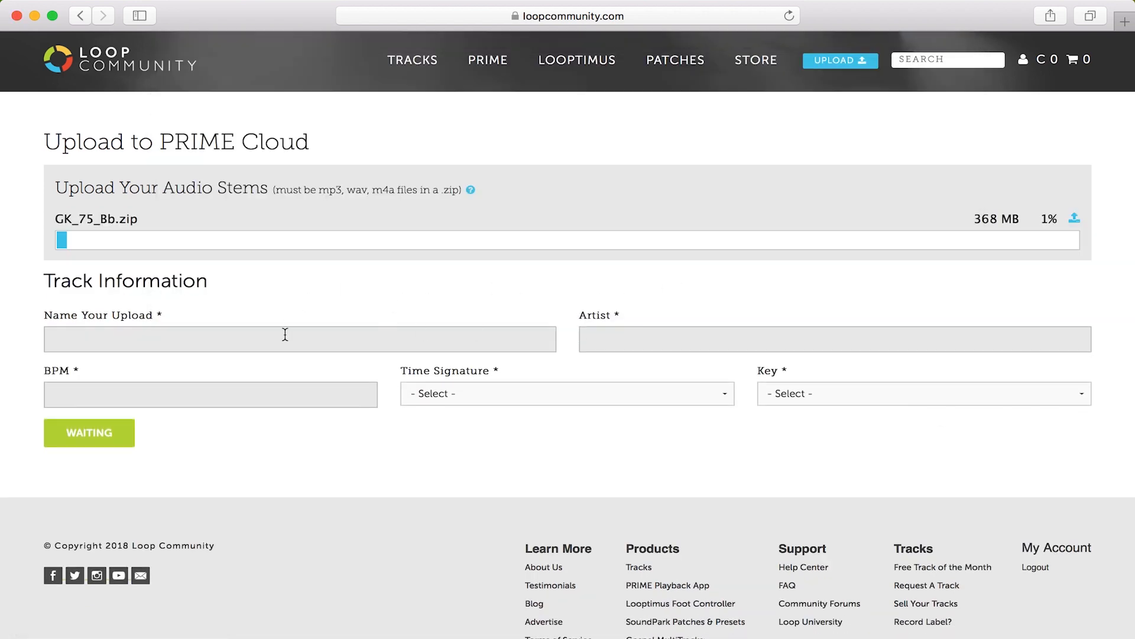
Enter name Glory Known, artist Janson Roberts, and set the key to Bb
{"action": "left_click", "coordinate": [299, 338]}
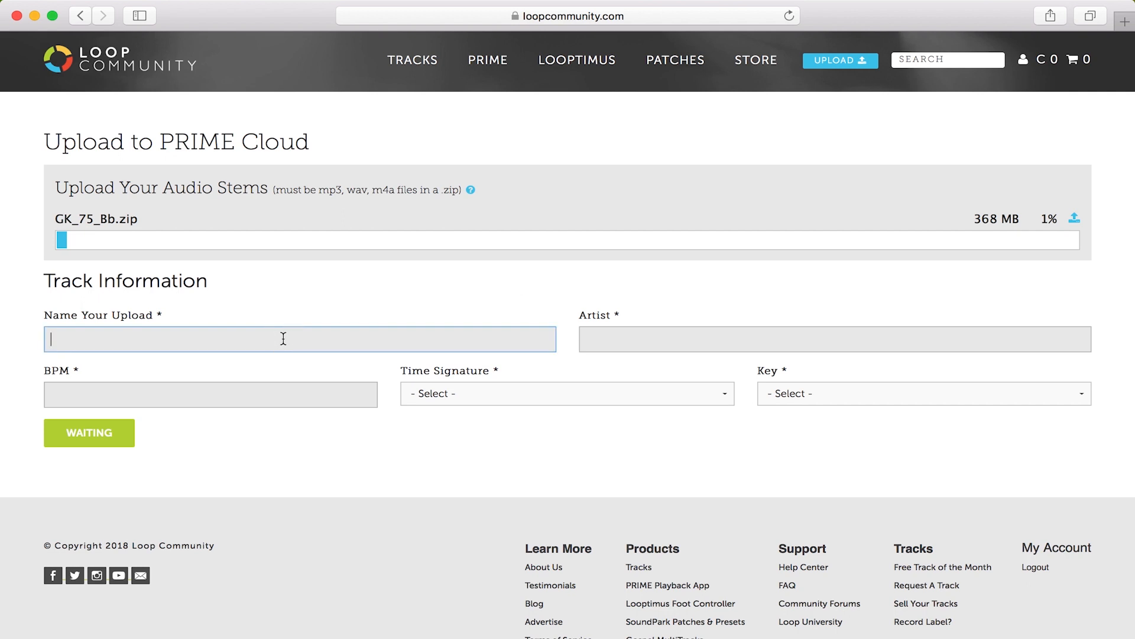
{"action": "type", "text": "Glory Know"}
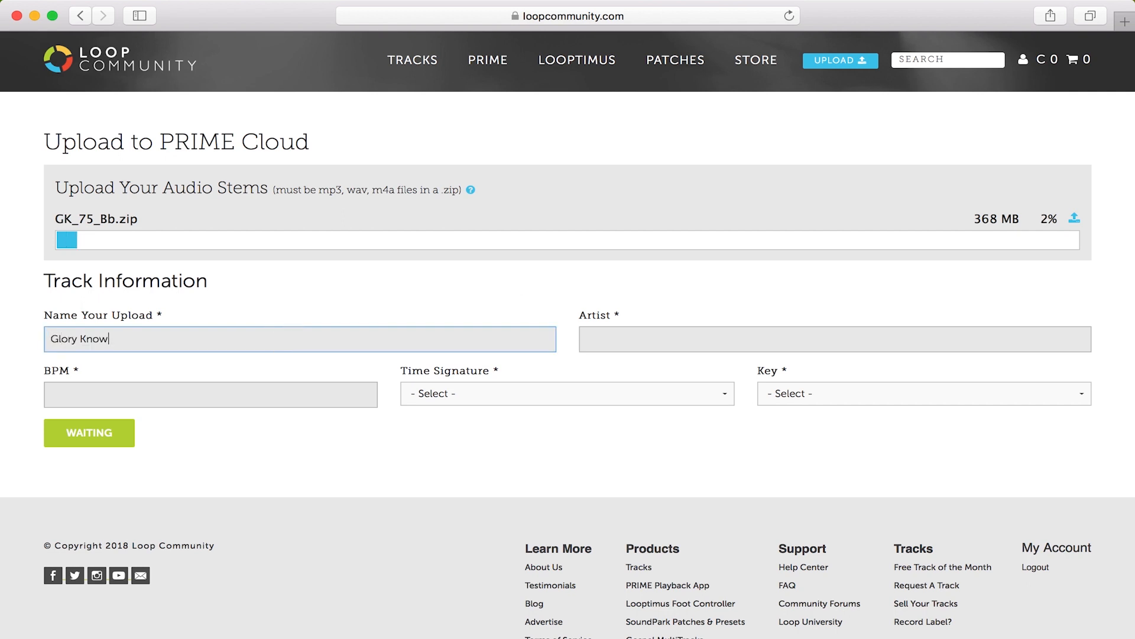
{"action": "type", "text": "Janson"}
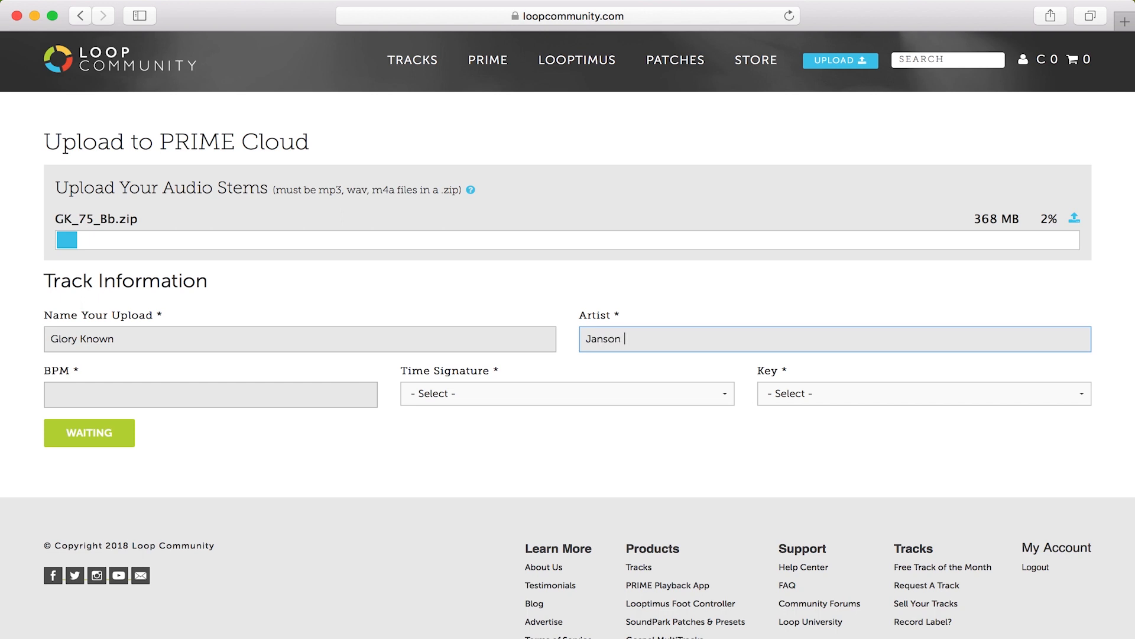
{"action": "type", "text": "Roberts"}
{"action": "left_click", "coordinate": [211, 394]}
{"action": "type", "text": "75"}
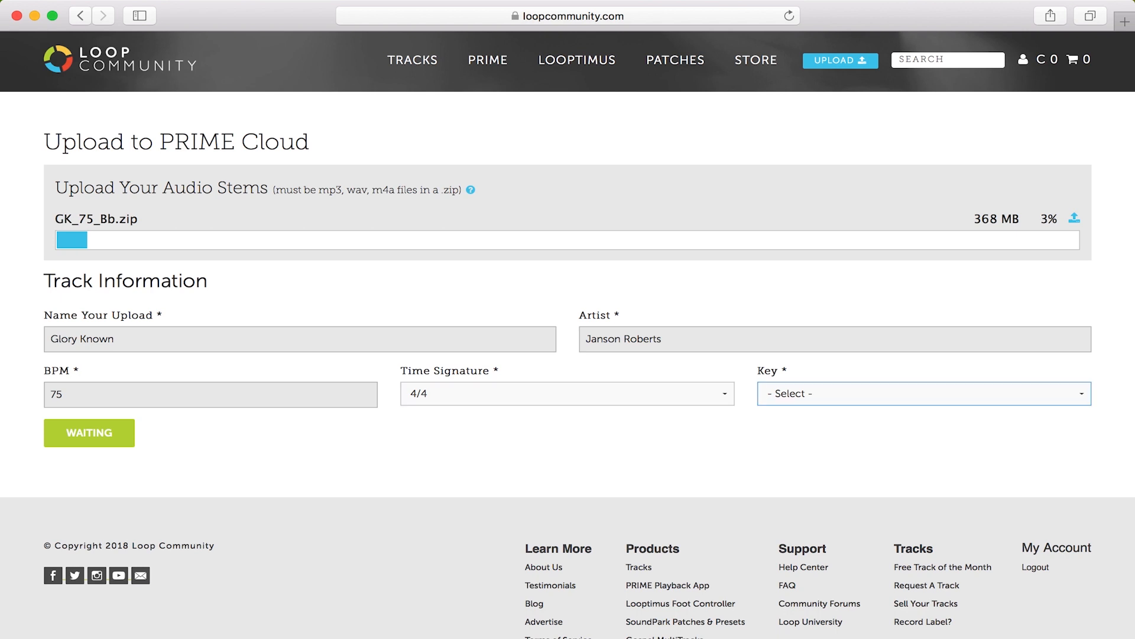
{"action": "left_click", "coordinate": [923, 392]}
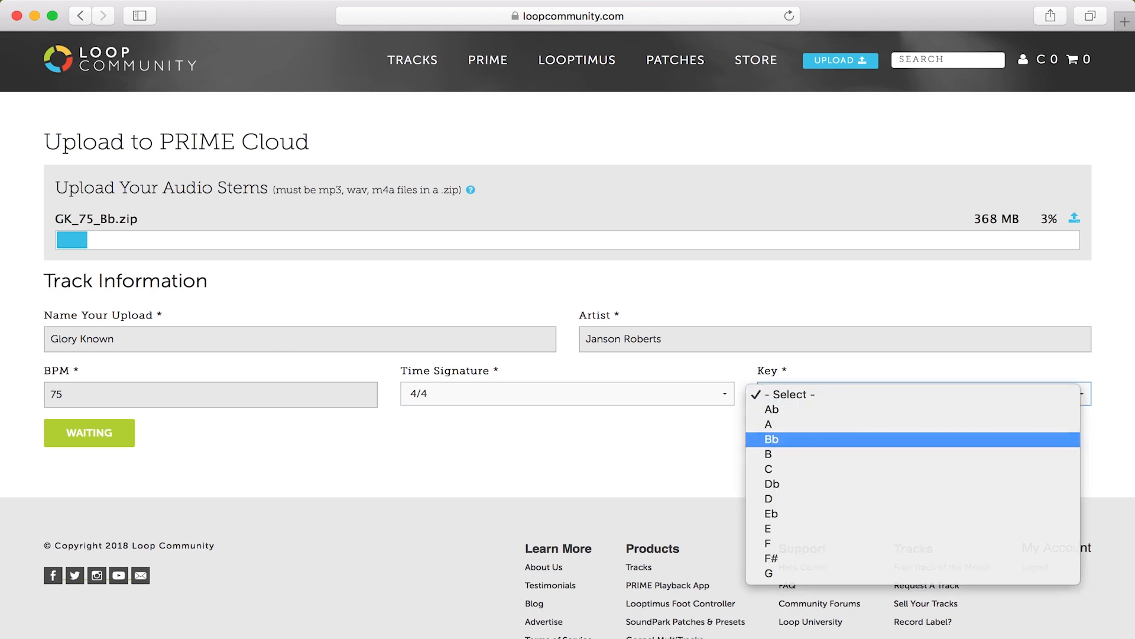
{"action": "left_click", "coordinate": [773, 440]}
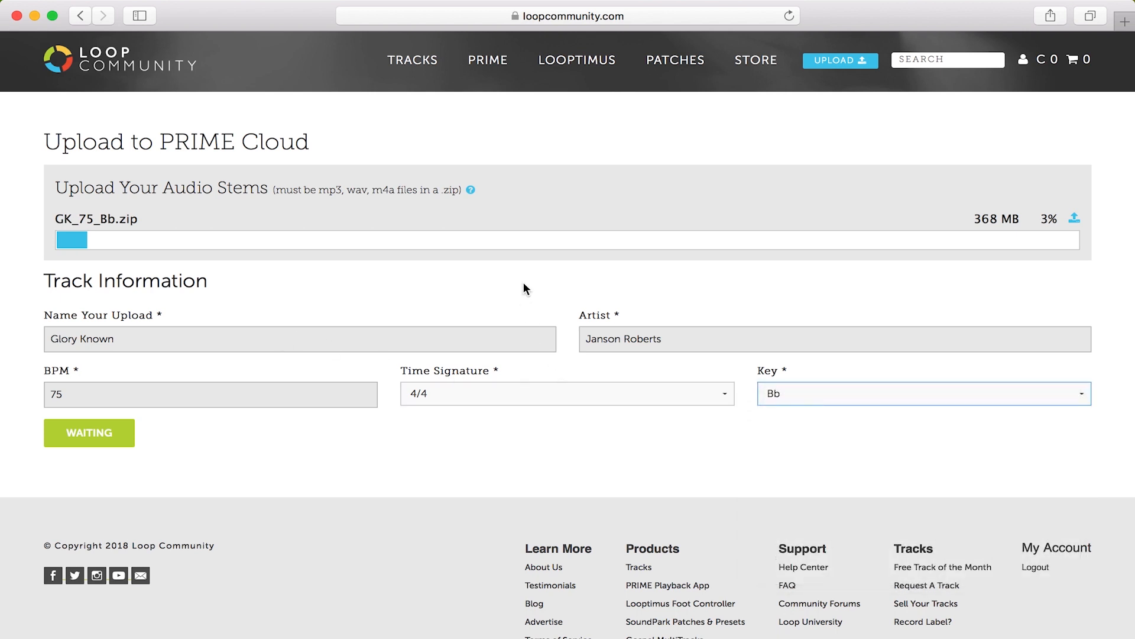
{"action": "mouse_move", "coordinate": [808, 265]}
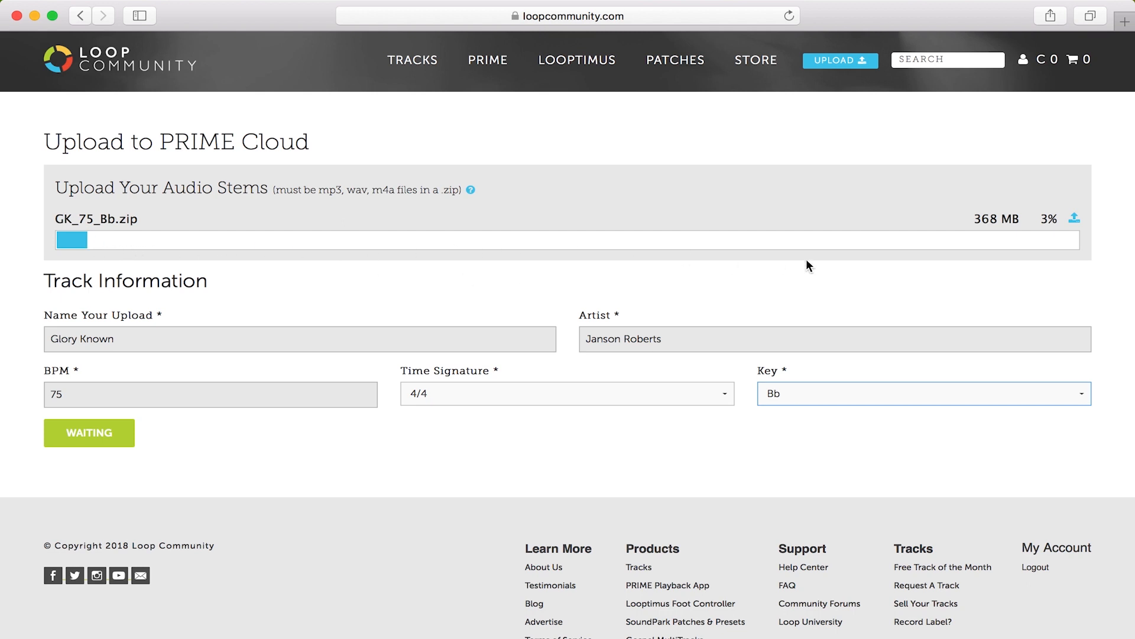
{"action": "mouse_move", "coordinate": [1076, 238]}
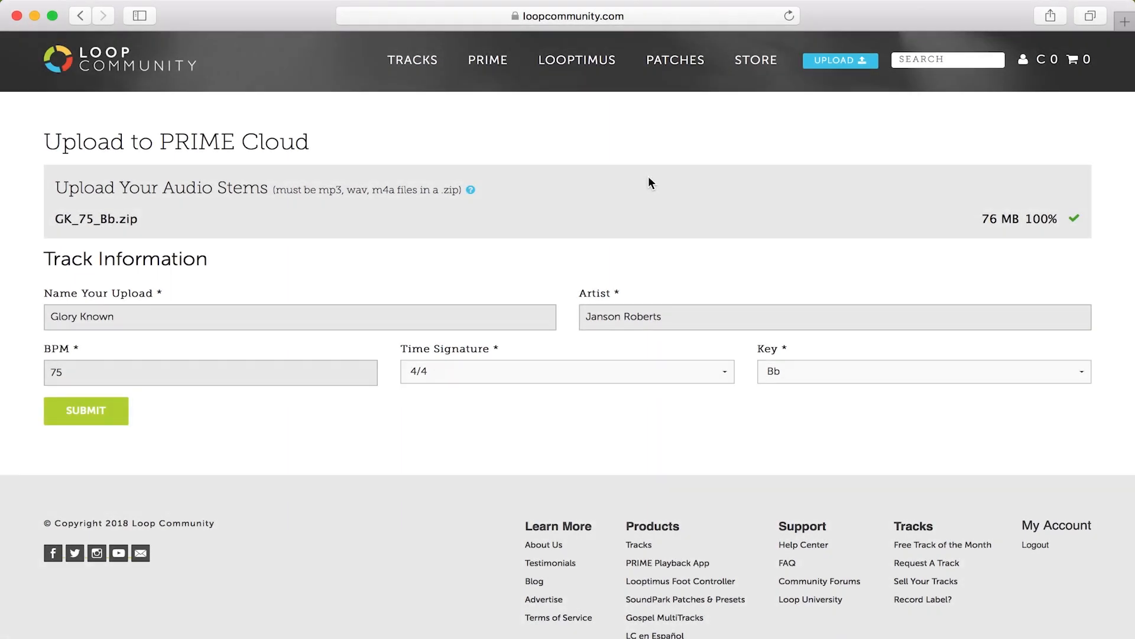
Submit the Glory Known track details to reach the Step Two stem-labelling page
{"action": "left_click", "coordinate": [85, 410]}
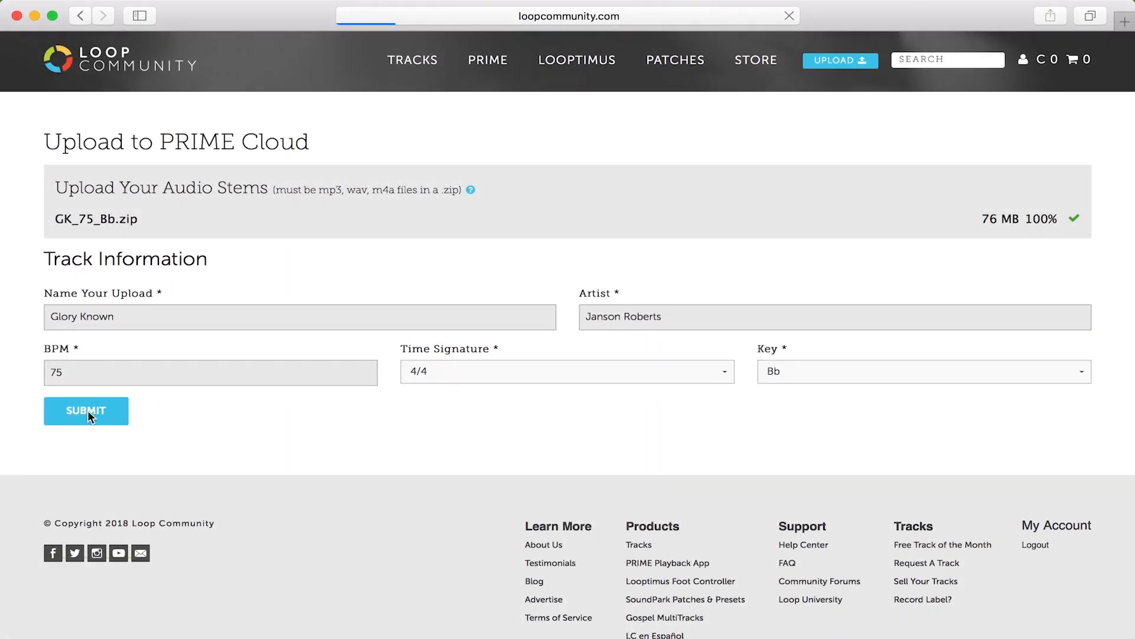
{"action": "left_click", "coordinate": [85, 411]}
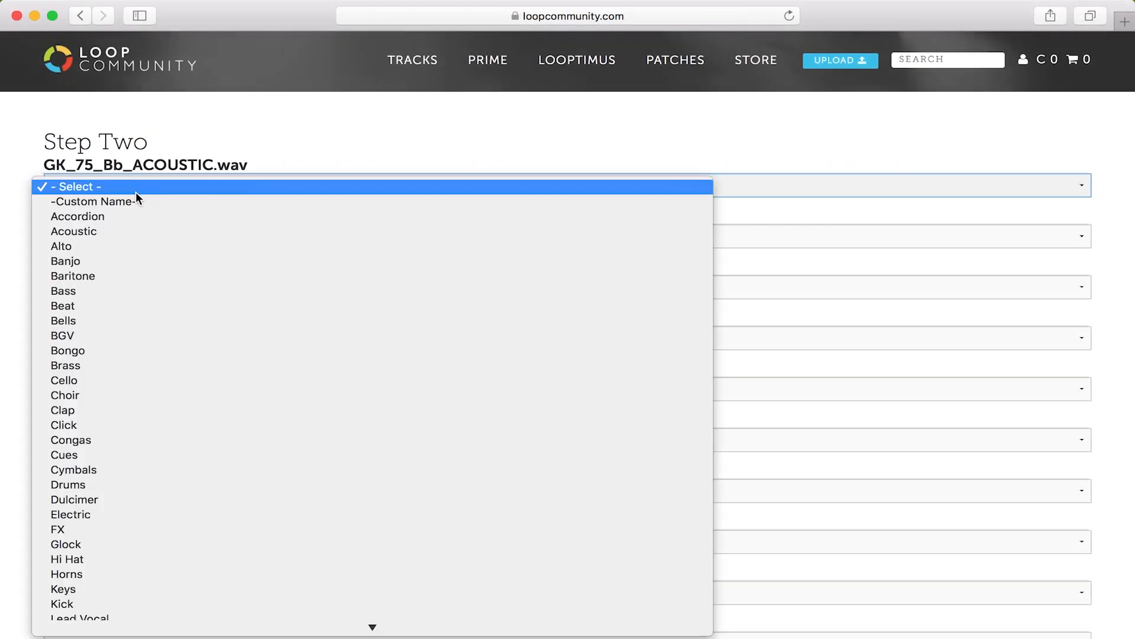
Label the stems Acoustic, BGV and Pad among others, then submit the instrument labels
{"action": "left_click", "coordinate": [74, 231]}
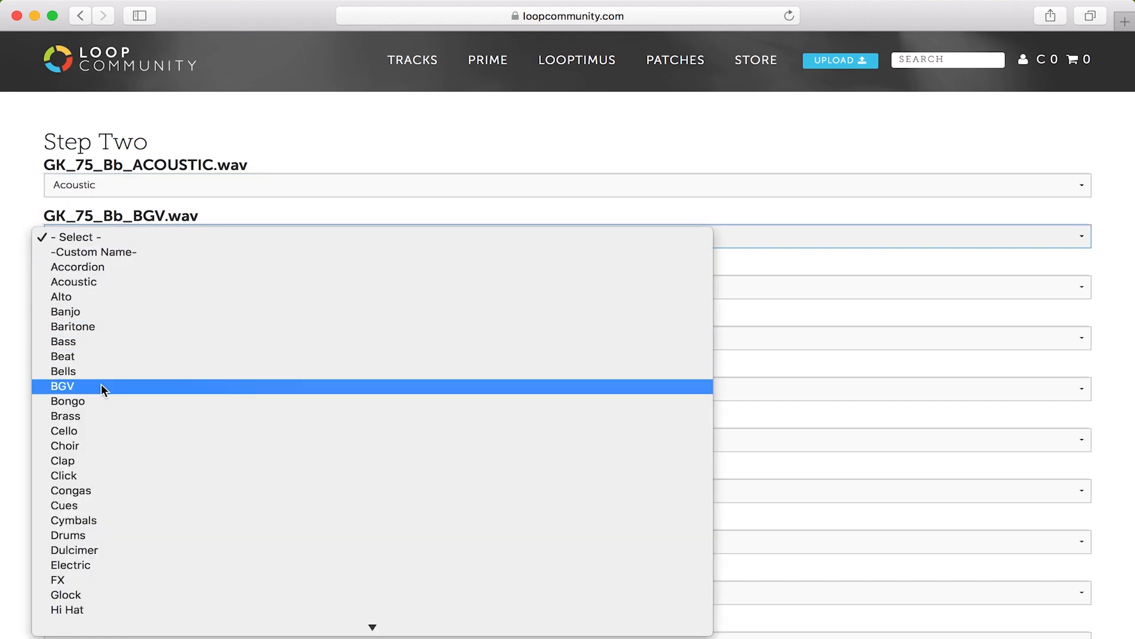
{"action": "left_click", "coordinate": [63, 386]}
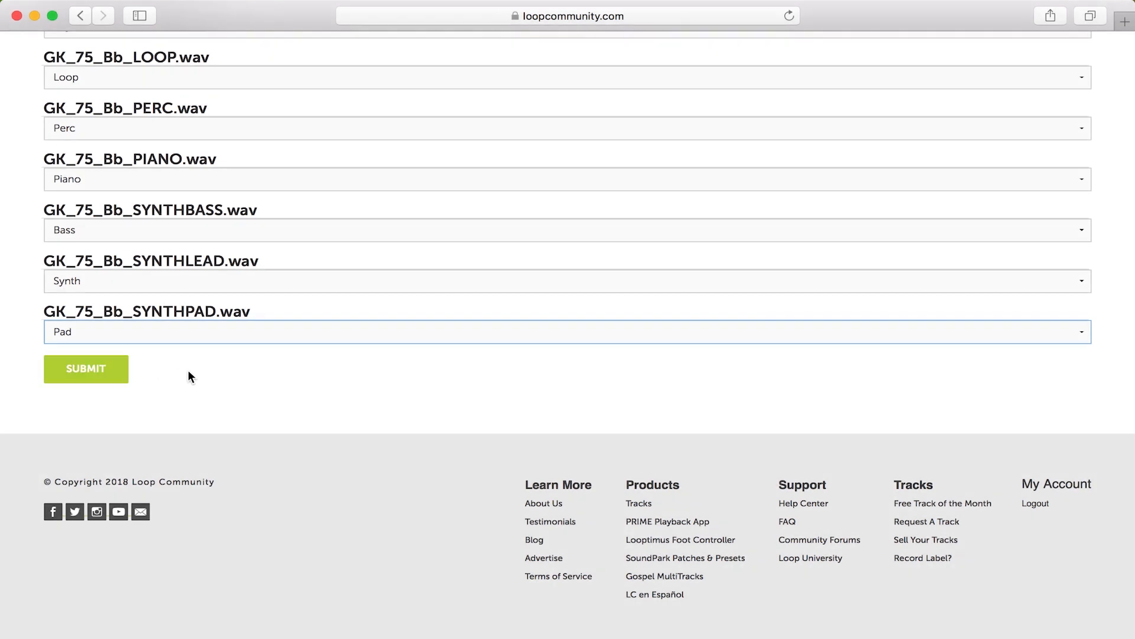
{"action": "left_click", "coordinate": [85, 369]}
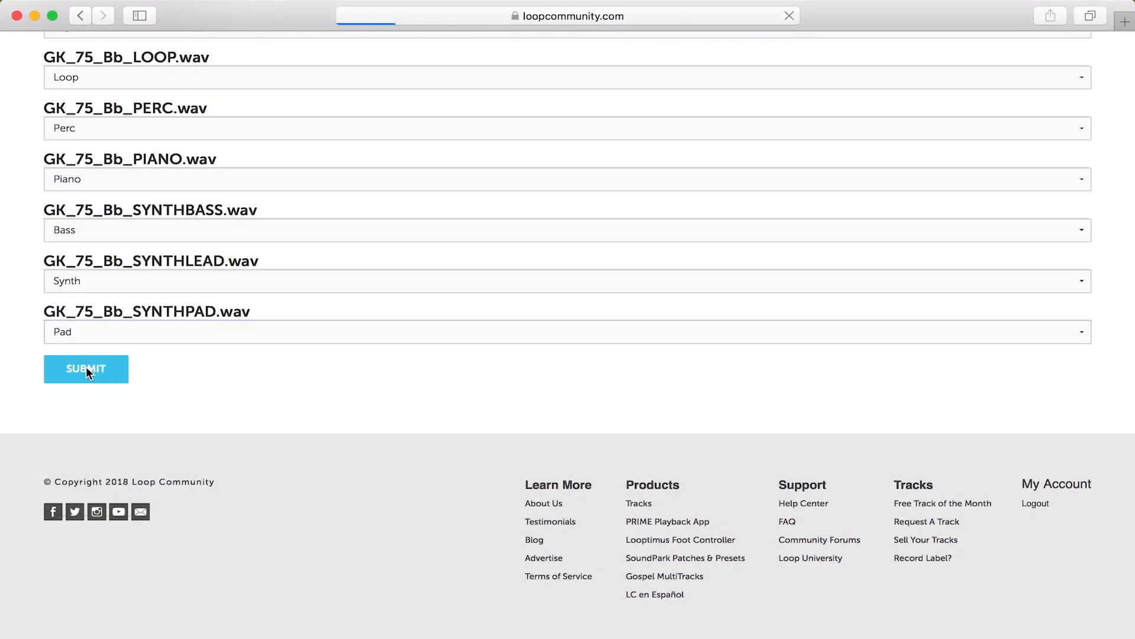
{"action": "left_click", "coordinate": [85, 369]}
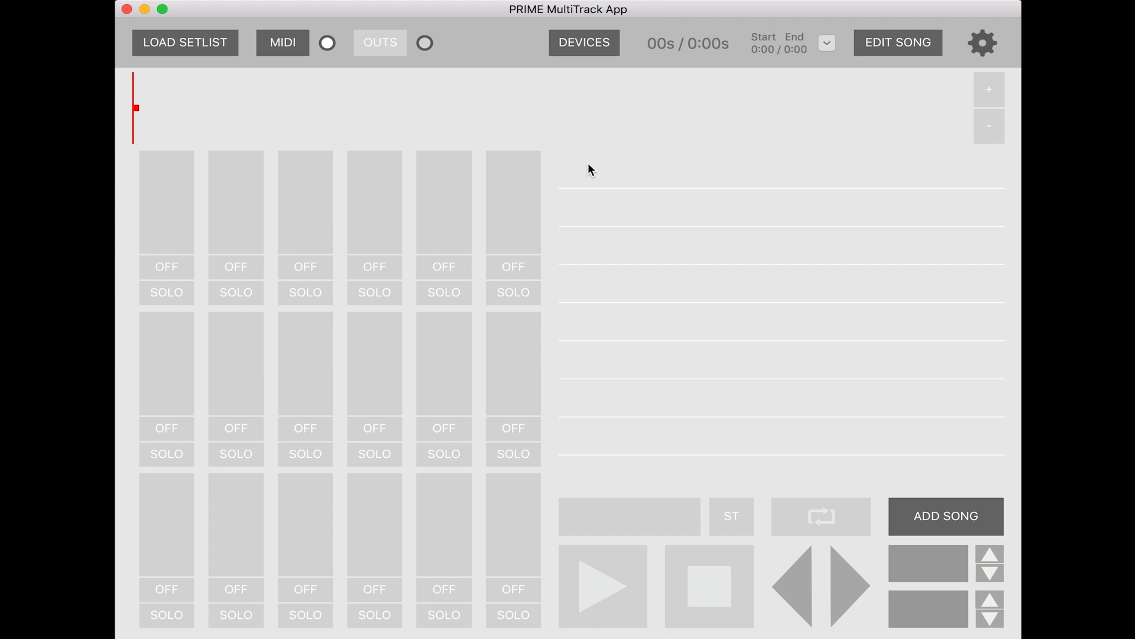
Add Glory Known by Janson Roberts from the song list so its stems load
{"action": "left_click", "coordinate": [945, 516]}
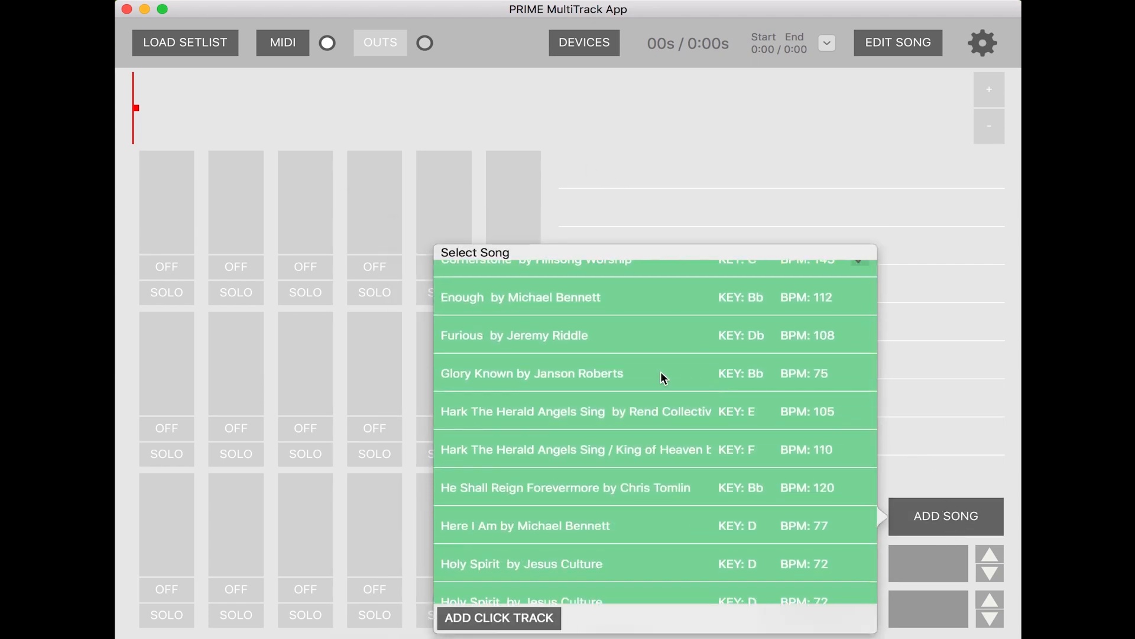
{"action": "left_click", "coordinate": [531, 373]}
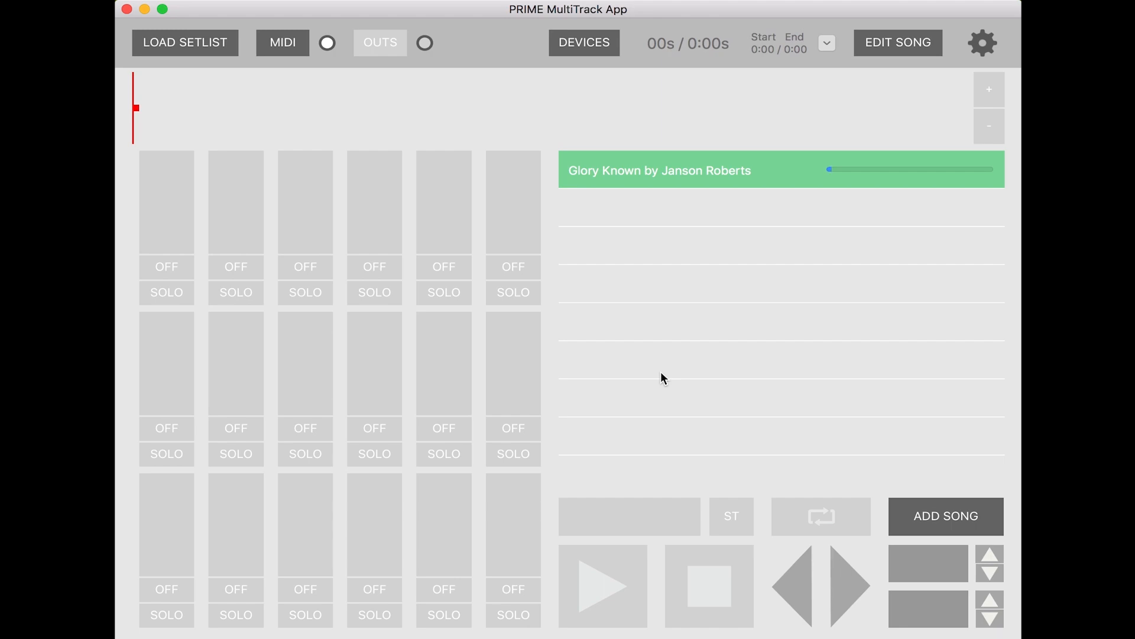
{"action": "left_click", "coordinate": [659, 169]}
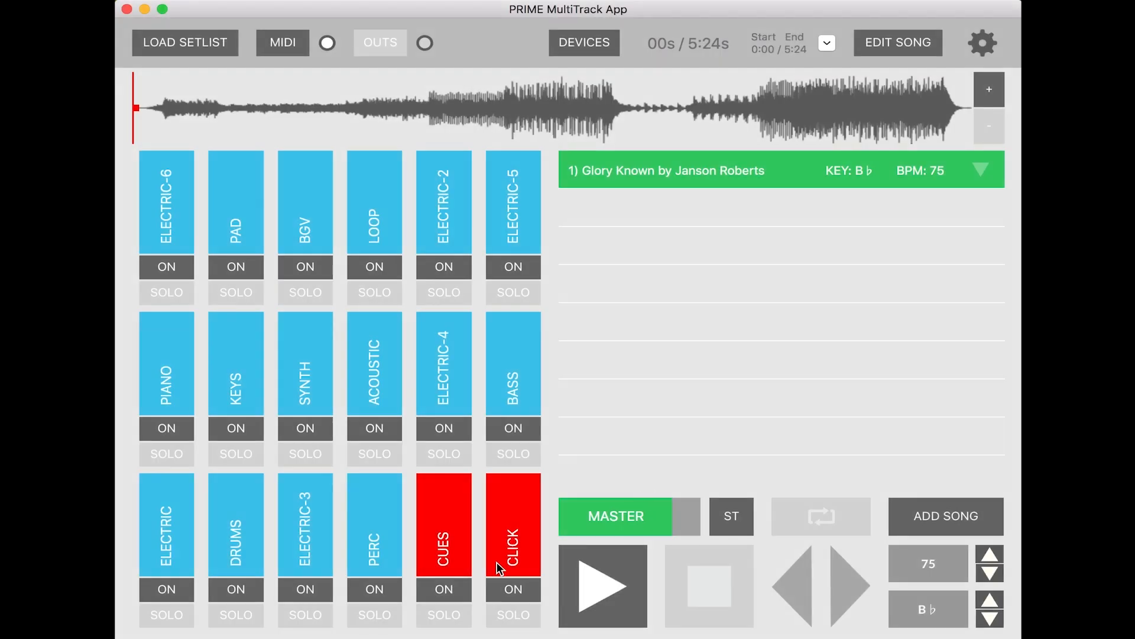
{"action": "mouse_move", "coordinate": [740, 310]}
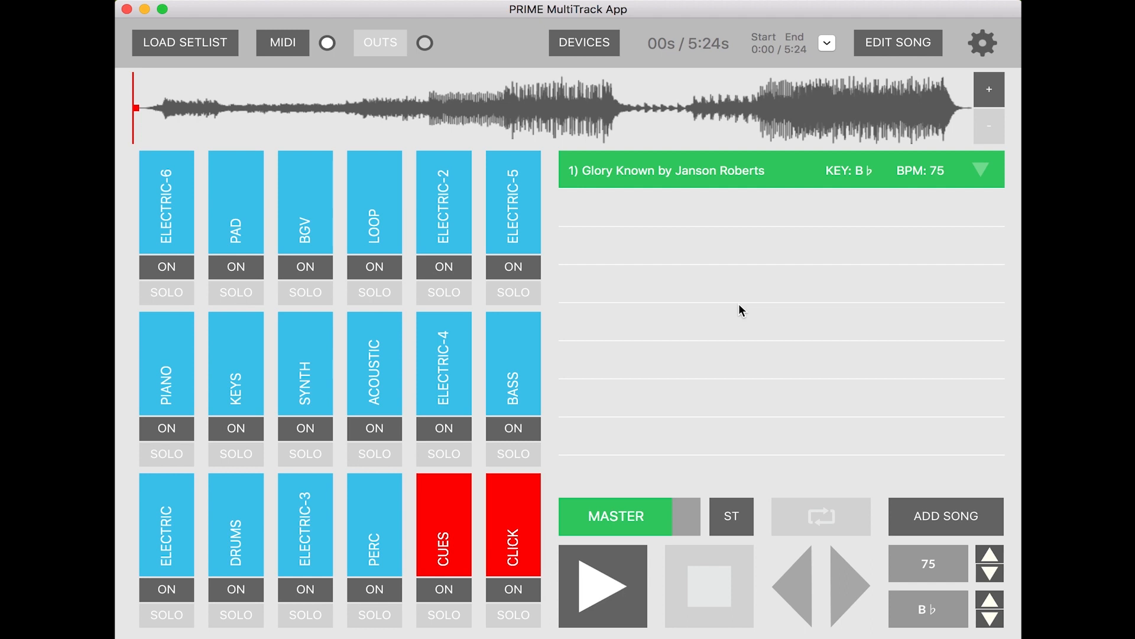
{"action": "mouse_move", "coordinate": [593, 378]}
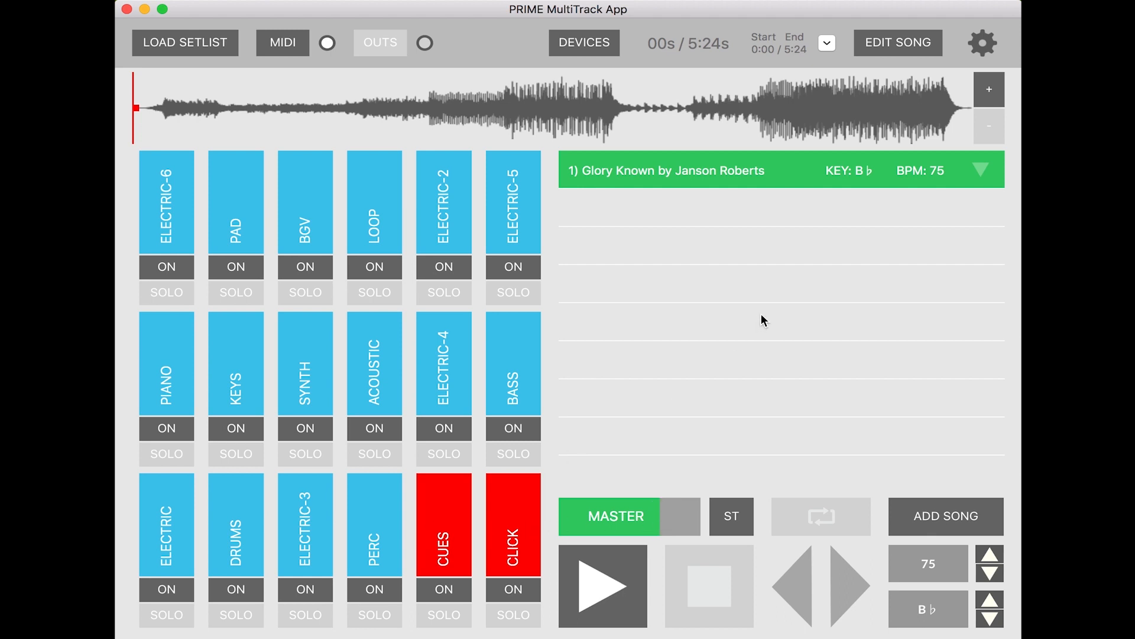
{"action": "mouse_move", "coordinate": [738, 299]}
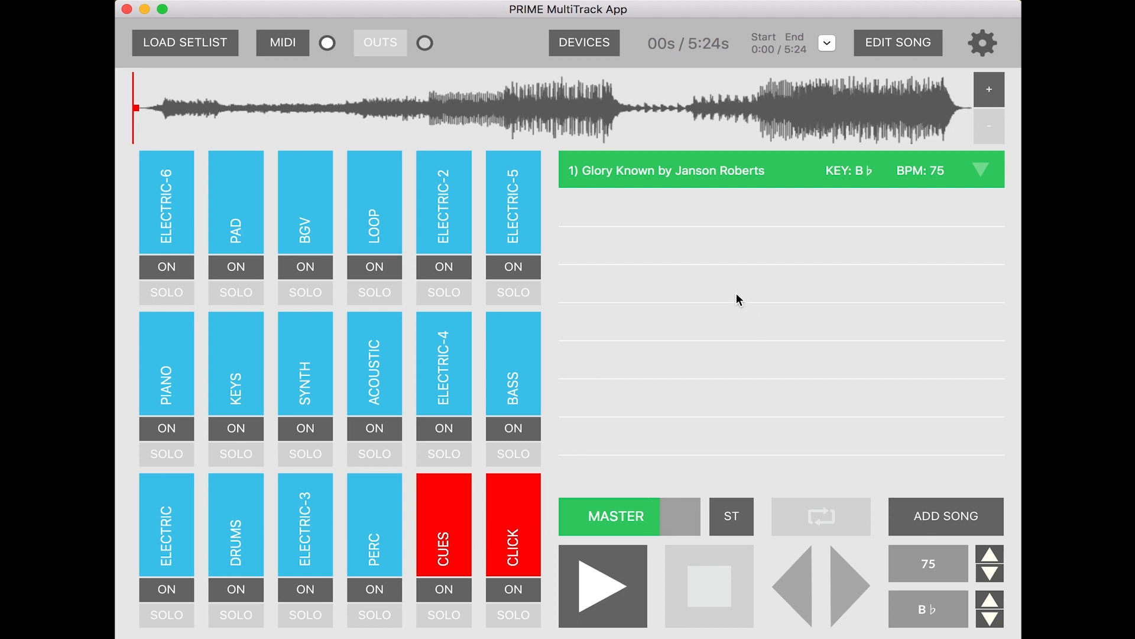
Reveal the Edit Song menu for Glory Known
{"action": "left_click", "coordinate": [898, 42]}
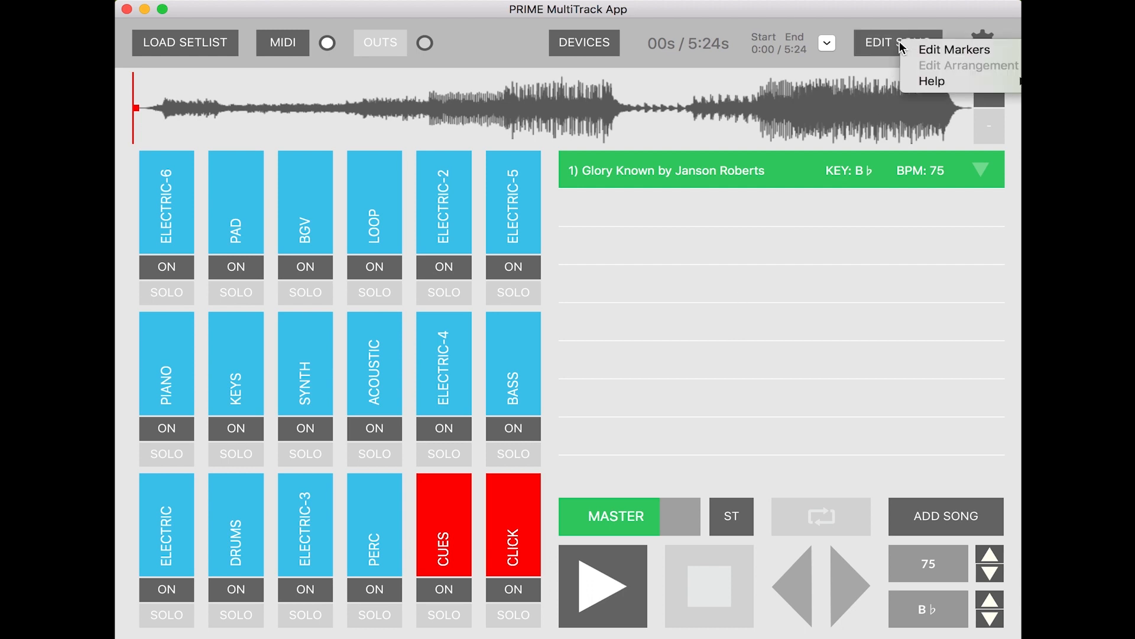
Edit markers: zoom the waveform, add a named section marker, and save the arrangement
{"action": "left_click", "coordinate": [954, 50]}
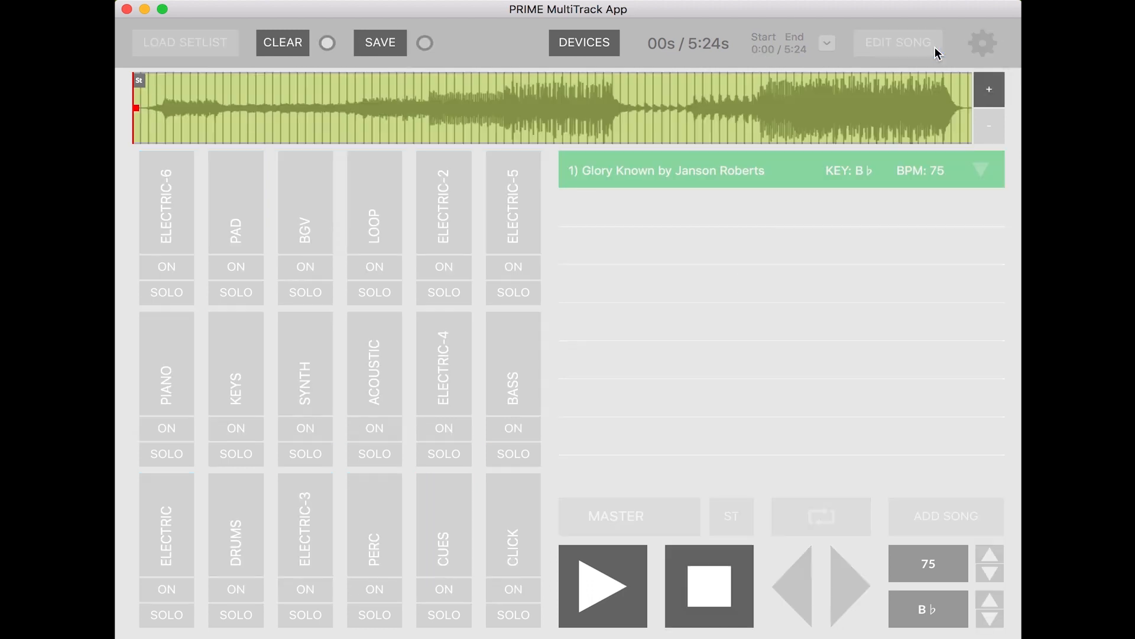
{"action": "mouse_move", "coordinate": [166, 91]}
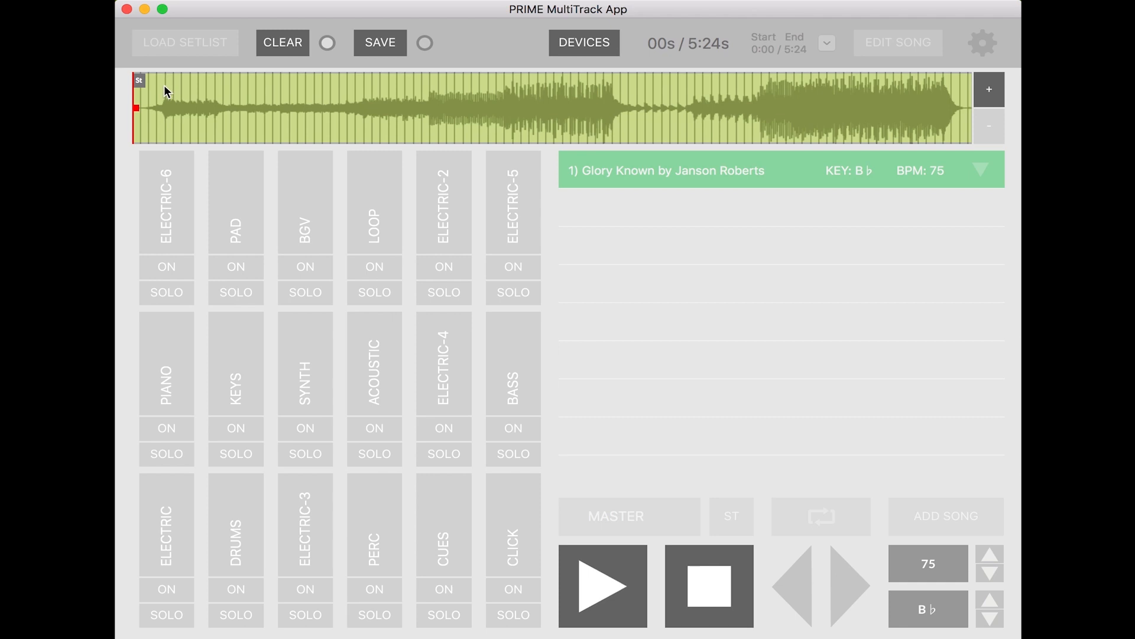
{"action": "mouse_move", "coordinate": [978, 96]}
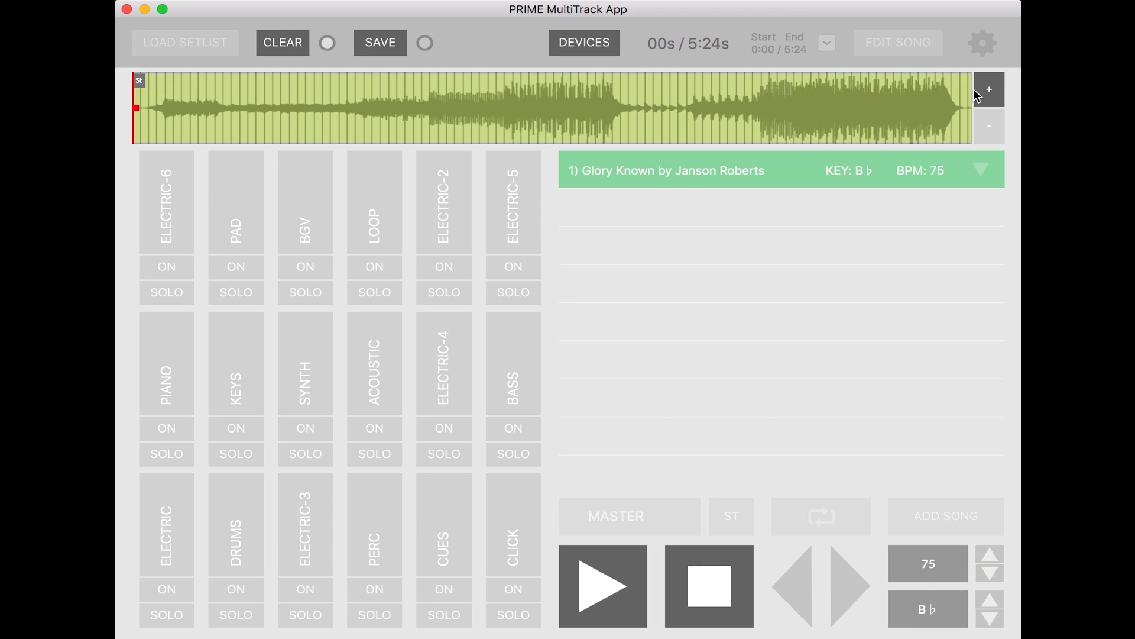
{"action": "left_click", "coordinate": [989, 127]}
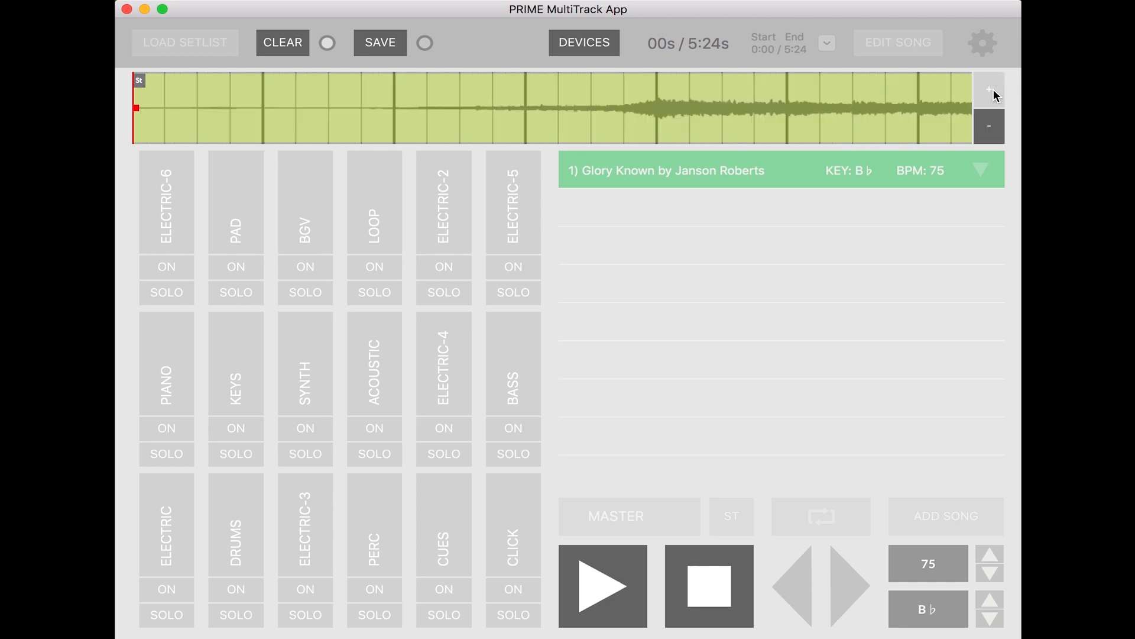
{"action": "mouse_move", "coordinate": [658, 115]}
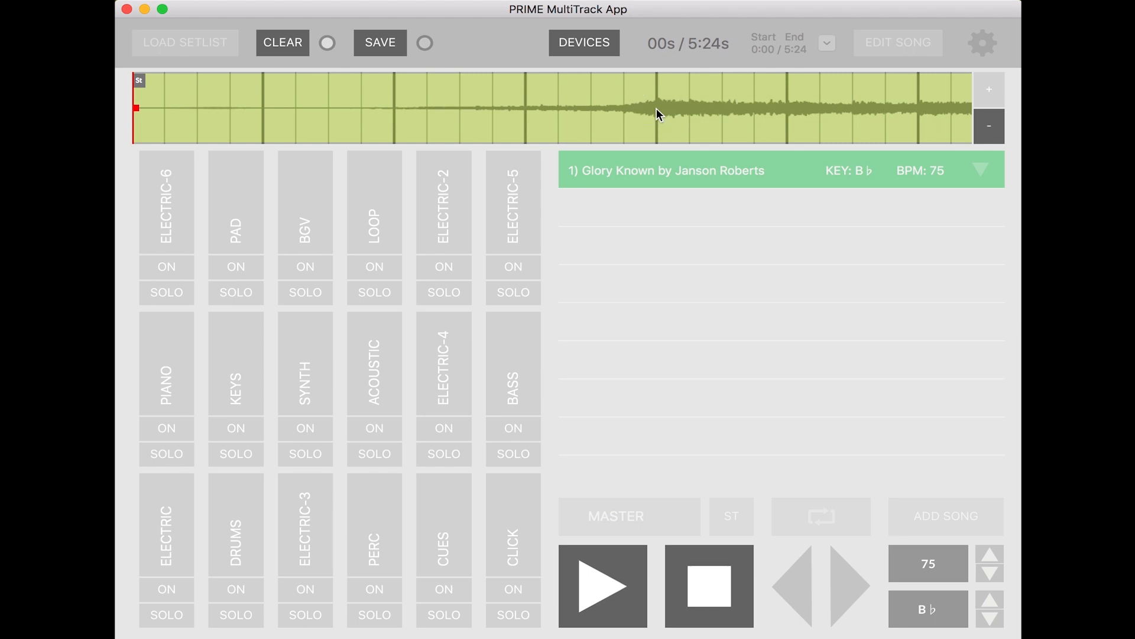
{"action": "left_click", "coordinate": [655, 108]}
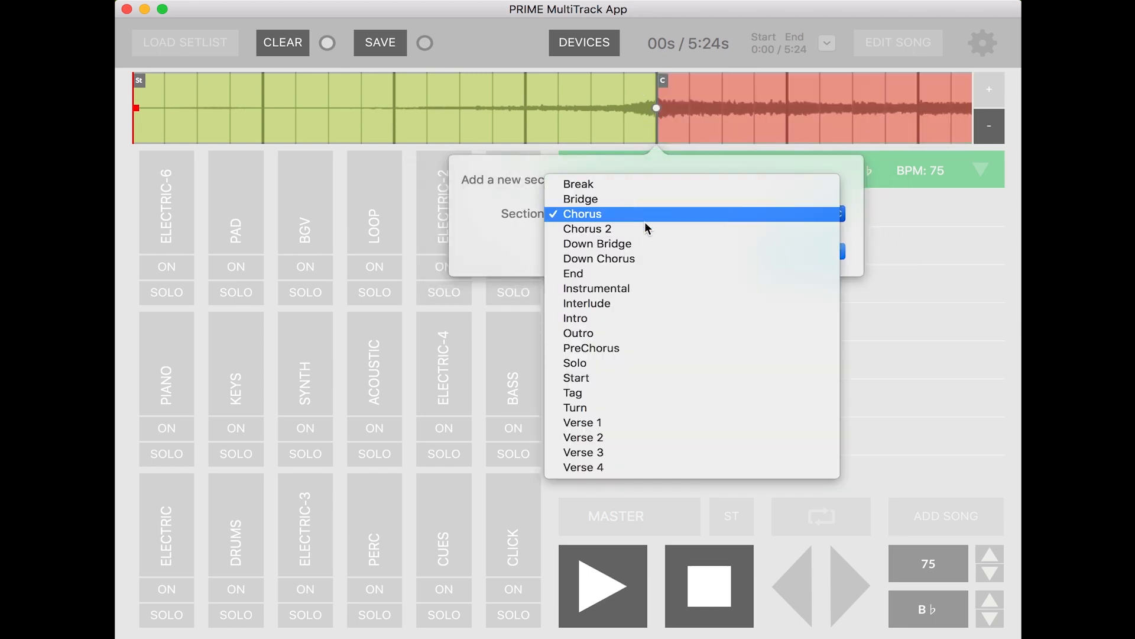
{"action": "mouse_move", "coordinate": [647, 306]}
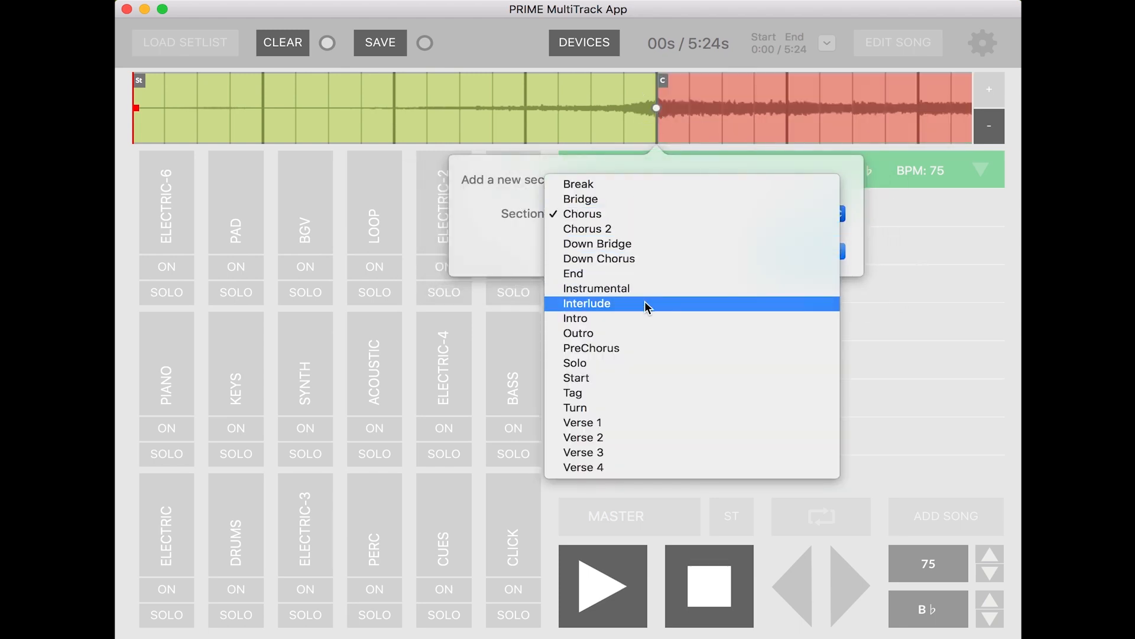
{"action": "left_click", "coordinate": [583, 422]}
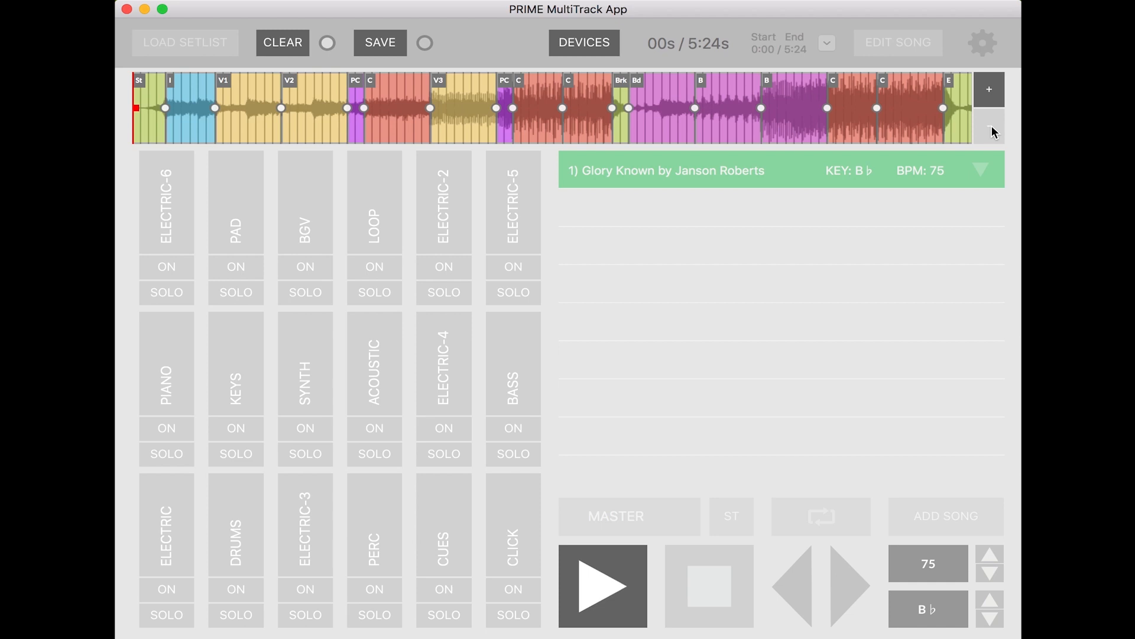
{"action": "left_click", "coordinate": [379, 43]}
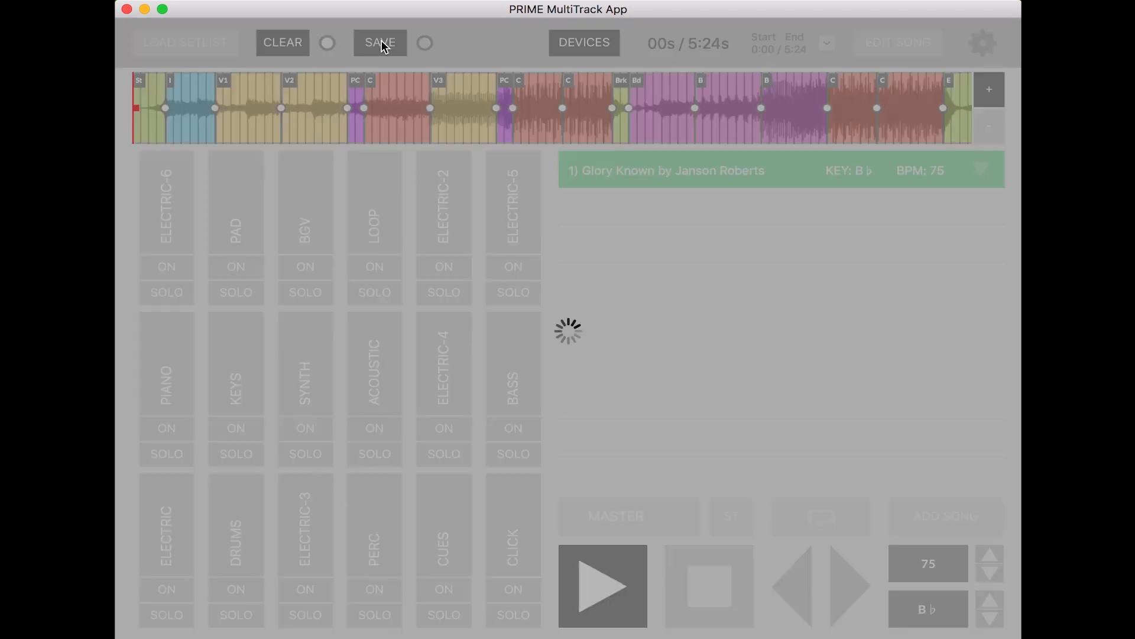